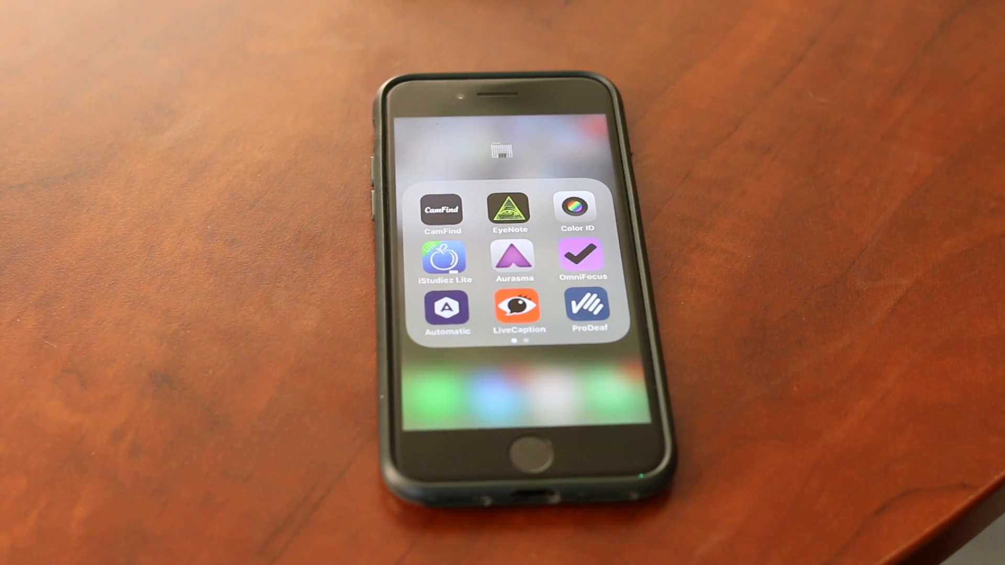
- Launch LiveCaption from the accessibility apps folder on the home screen
left_click(519, 311)
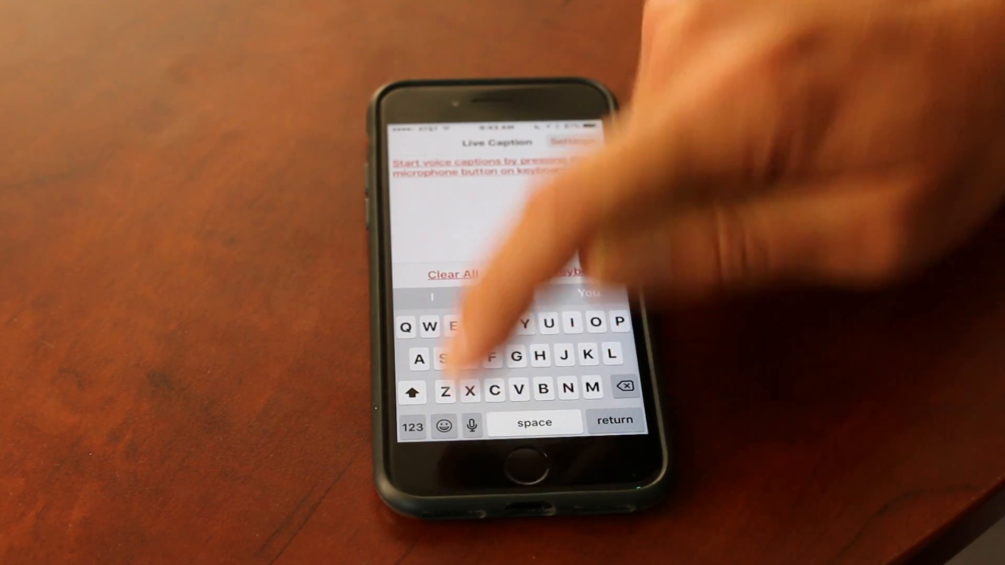
- Start keyboard dictation so speech appears as large caption text
left_click(474, 421)
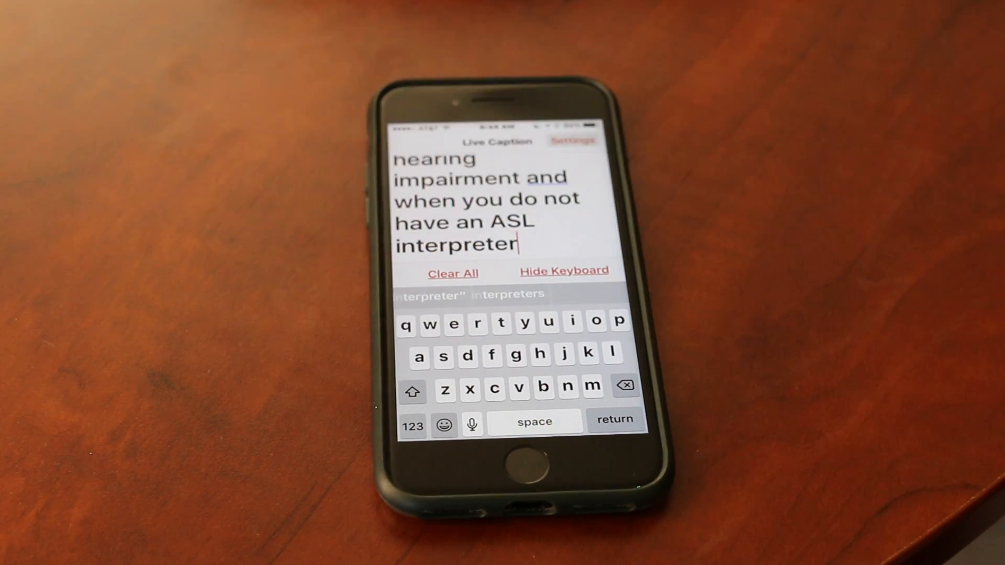
- Clear all captioned text and hide the keyboard
left_click(452, 273)
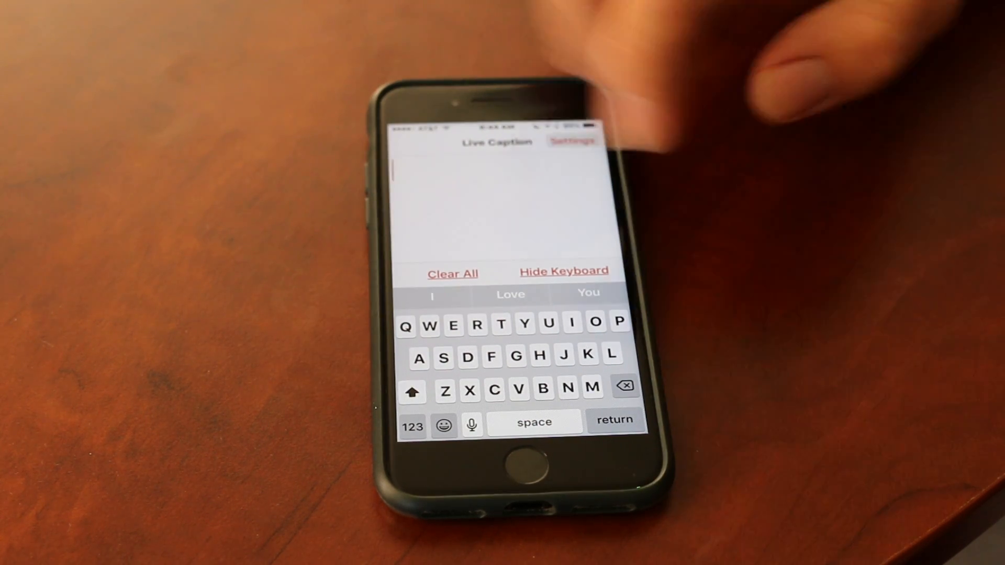
left_click(563, 270)
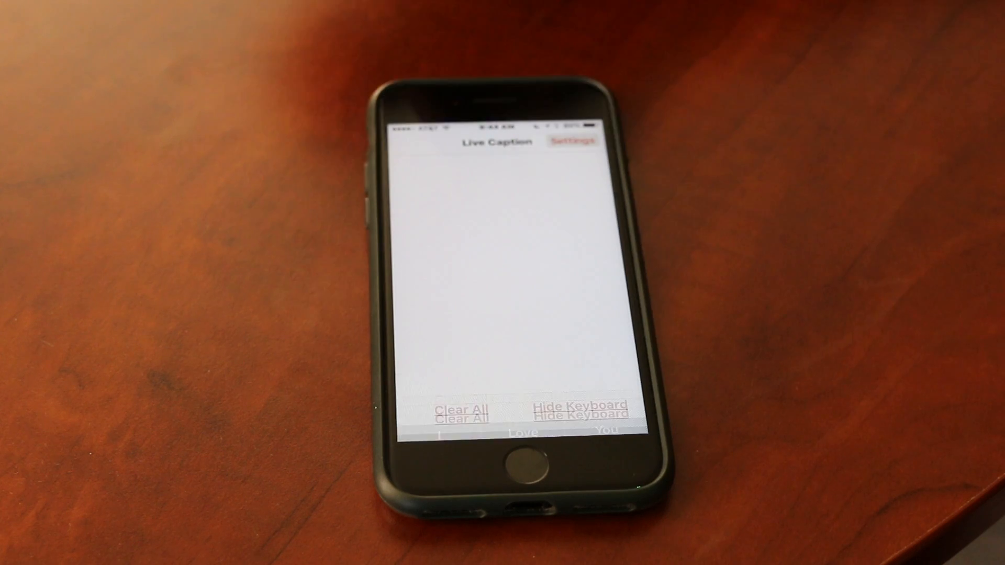